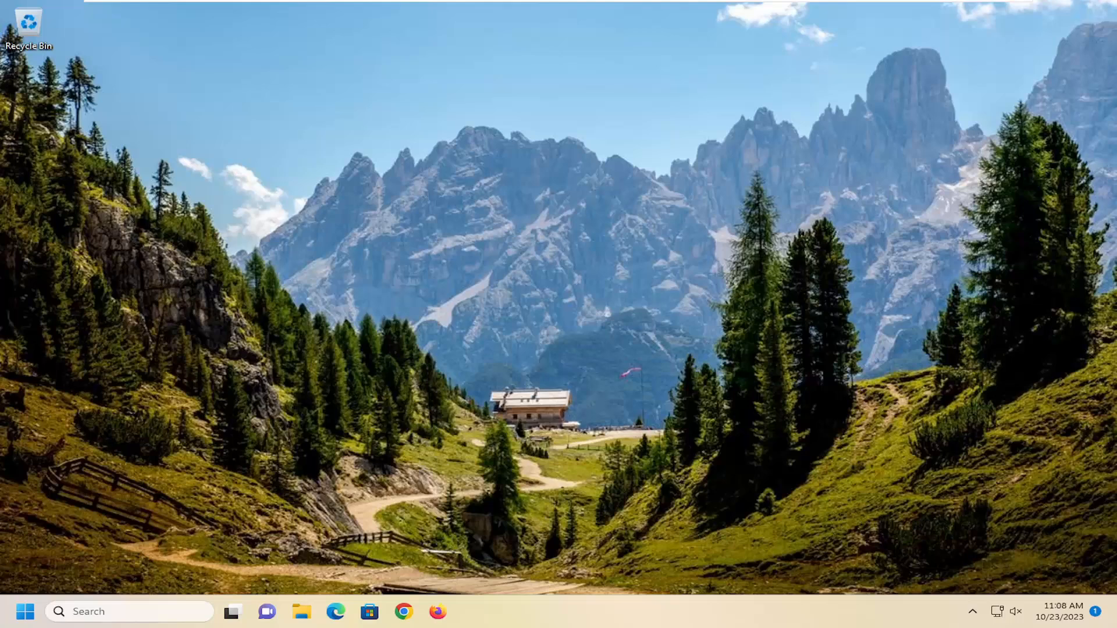
mouse_move(665, 345)
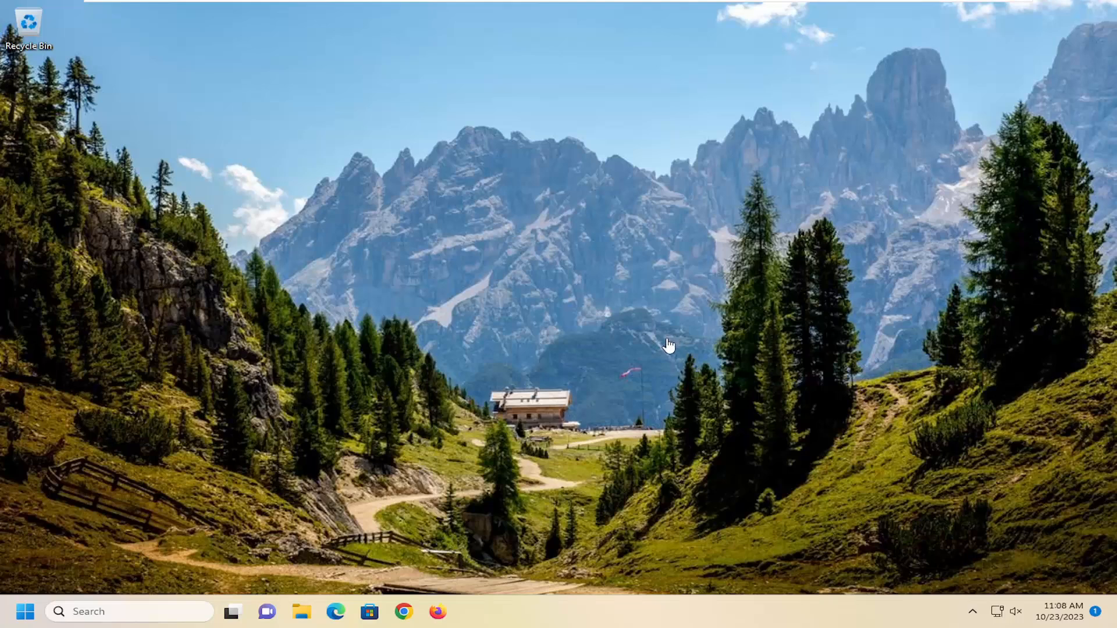
mouse_move(340, 416)
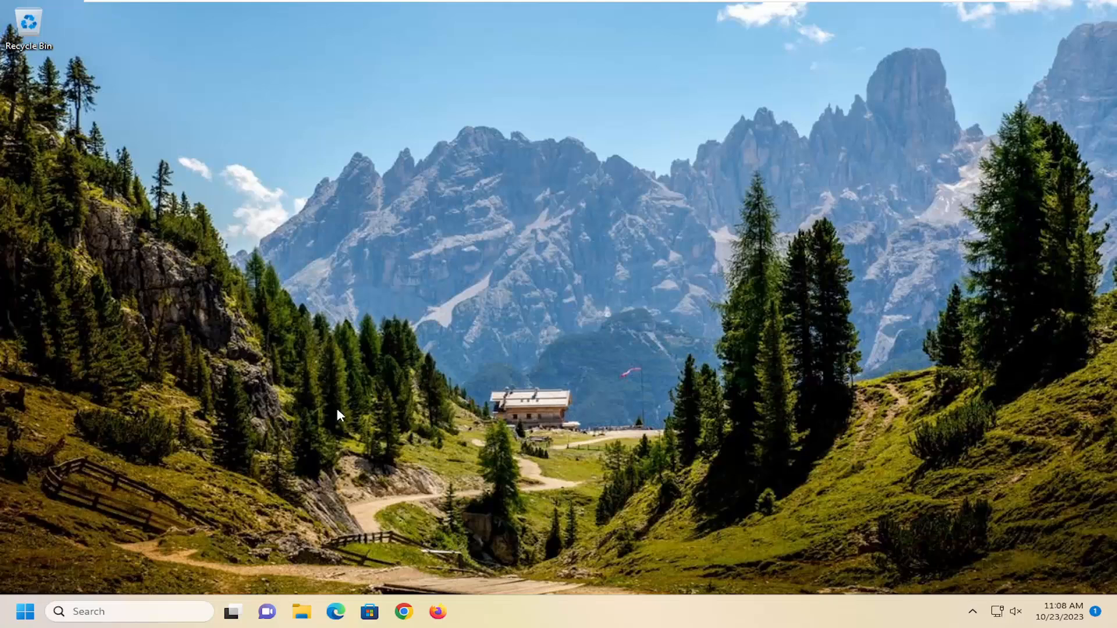
Launch the Settings app from the Start menu's pinned apps.
click(23, 612)
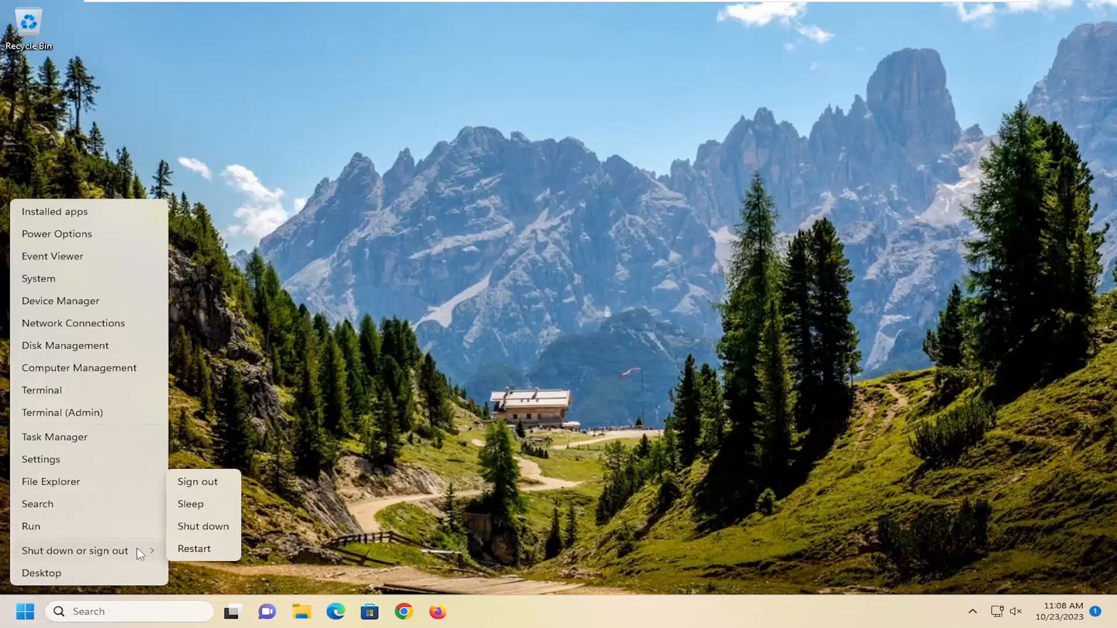
click(197, 482)
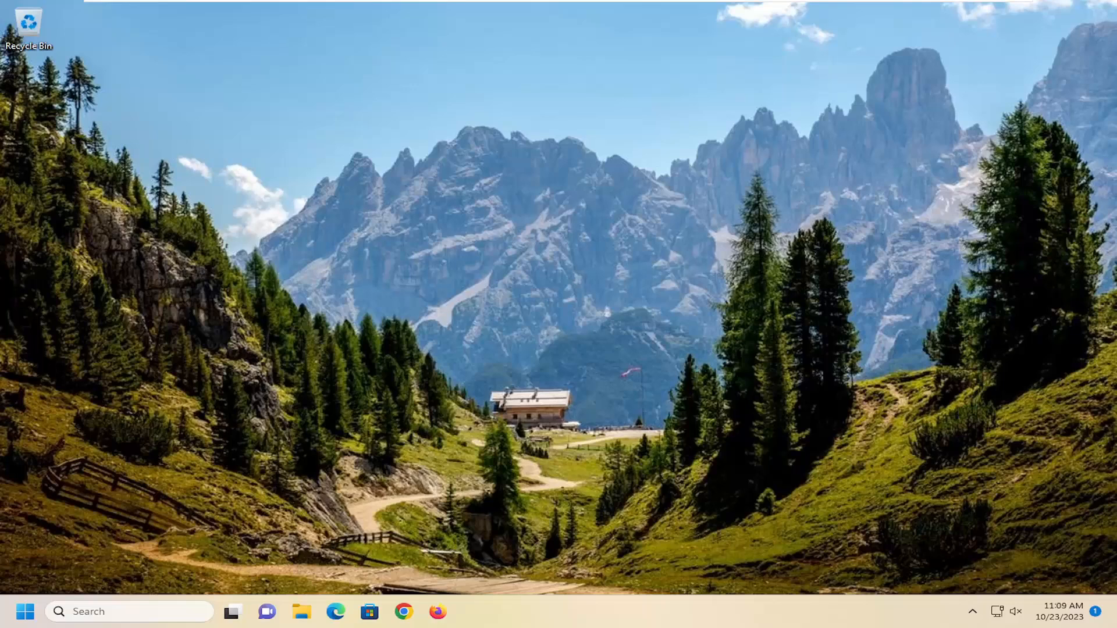
mouse_move(39, 592)
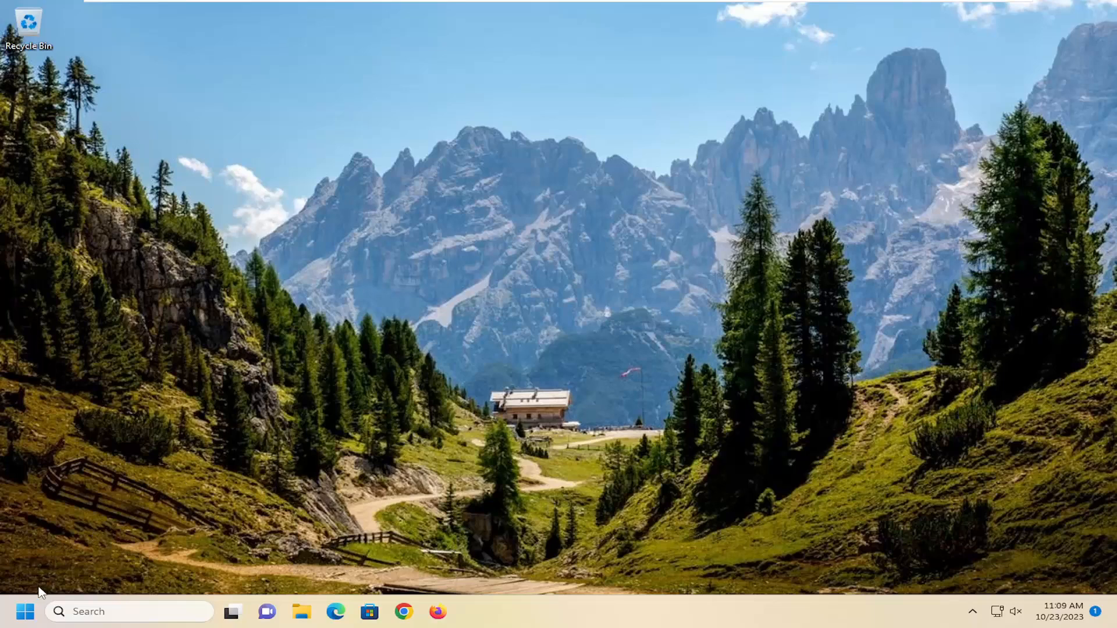
mouse_move(124, 518)
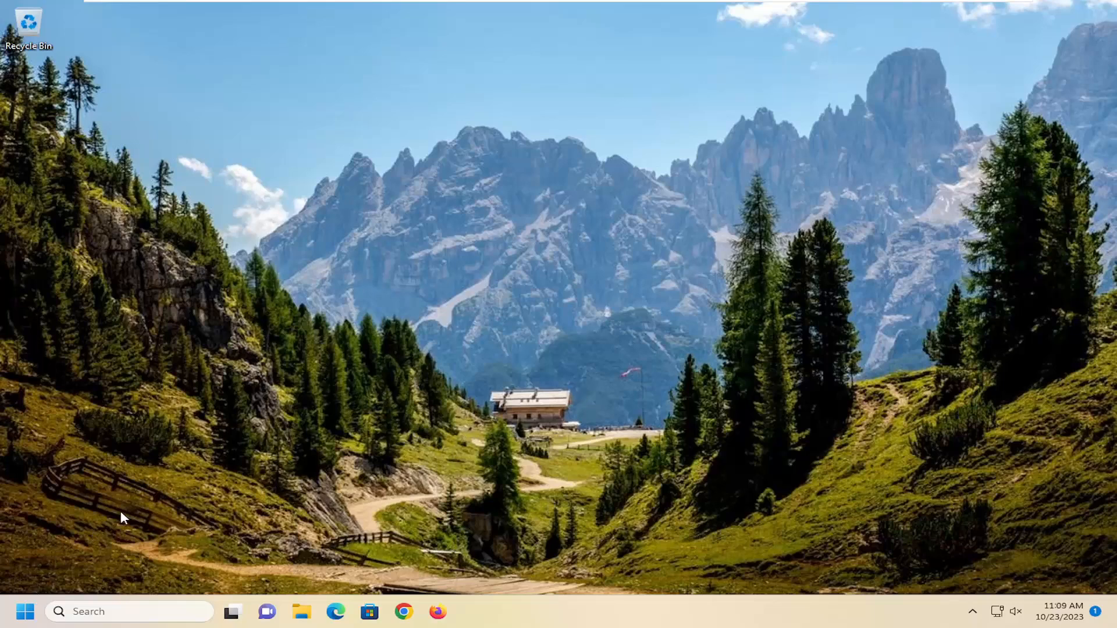
click(23, 611)
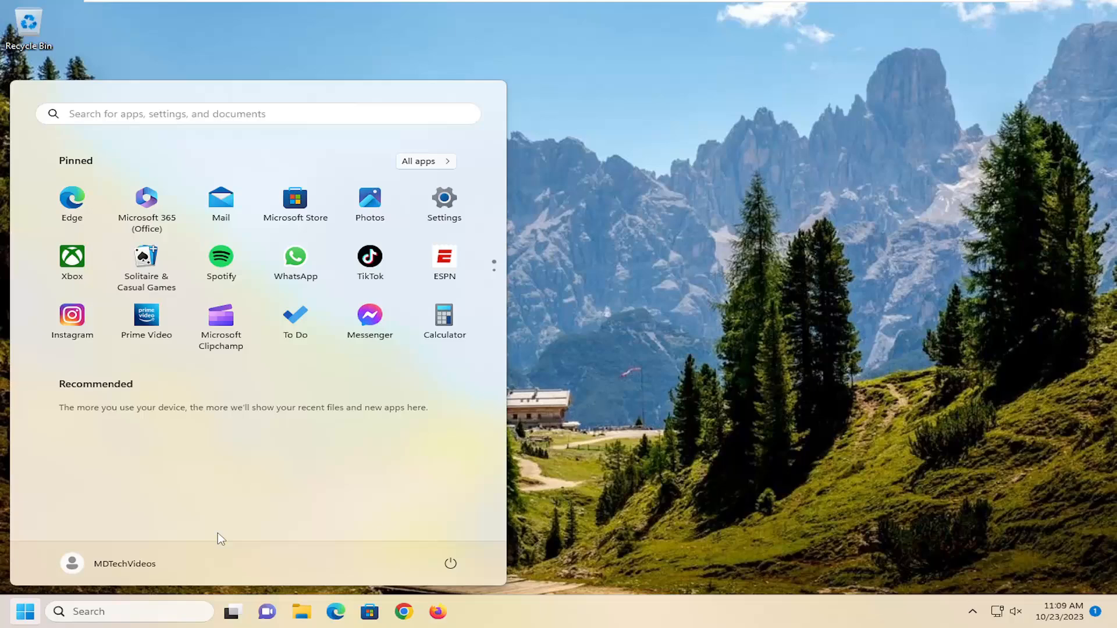
click(445, 197)
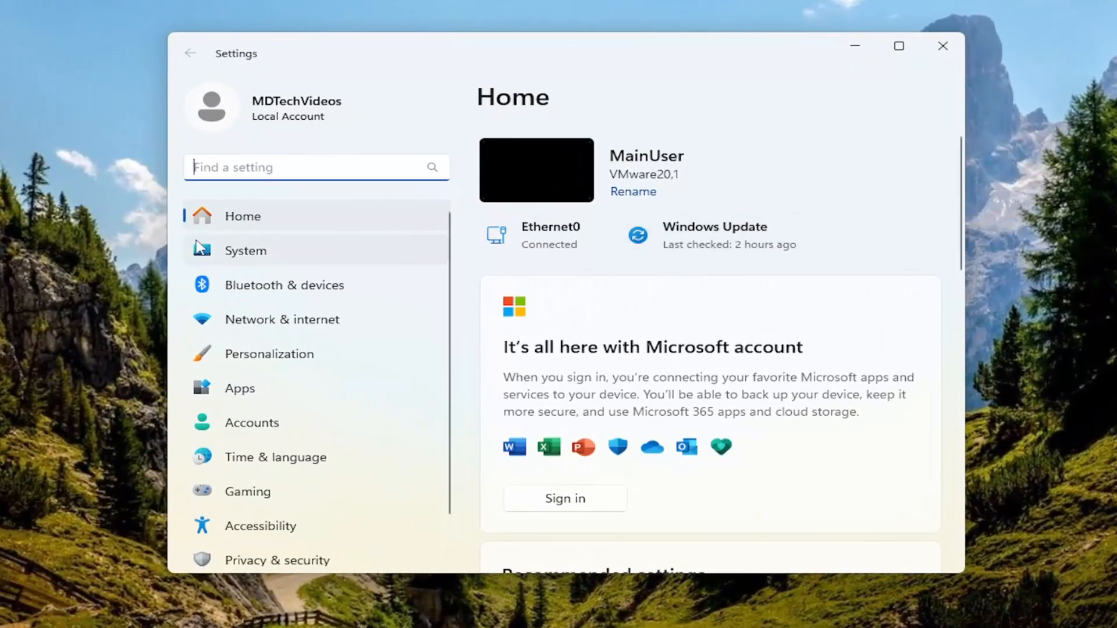
Go to System › Troubleshoot › Other troubleshooters and scroll the list to Bluetooth.
click(245, 250)
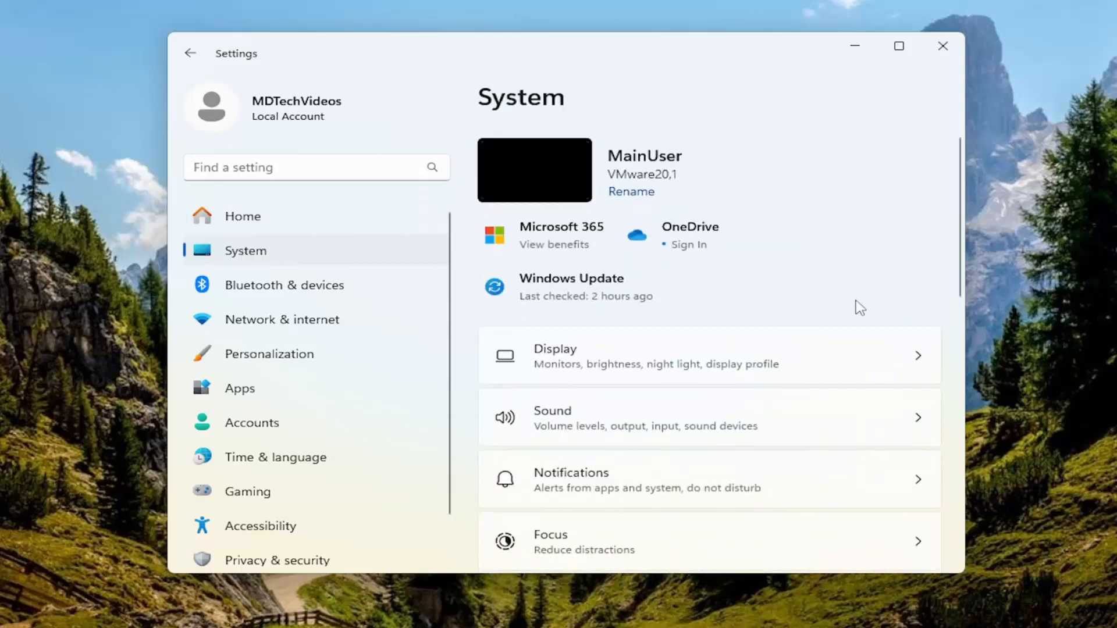
scroll(down, 3)
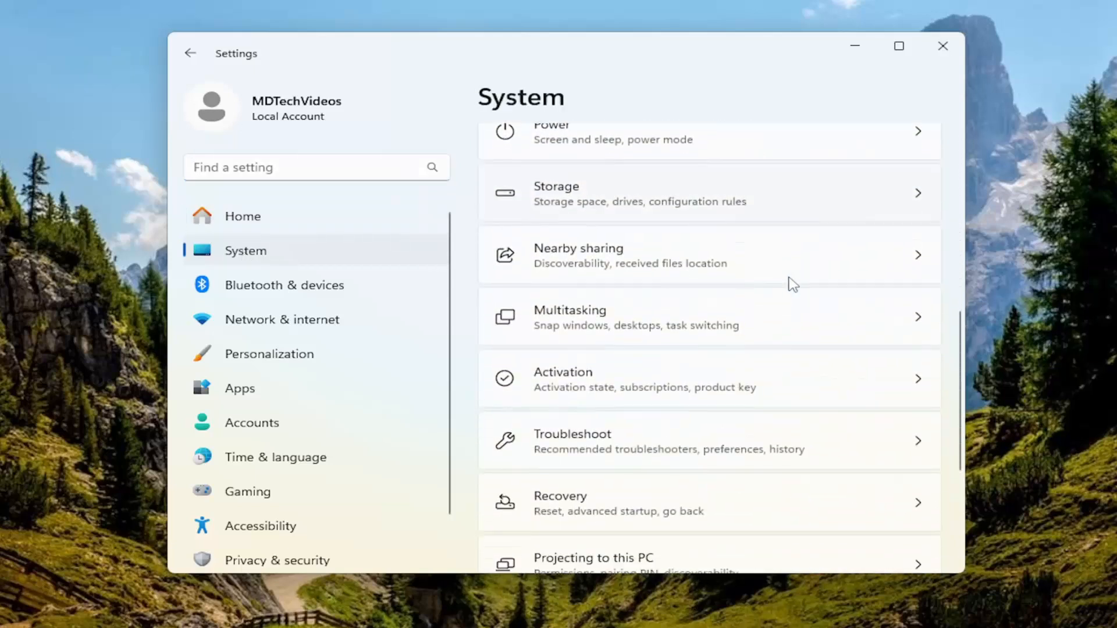
click(572, 441)
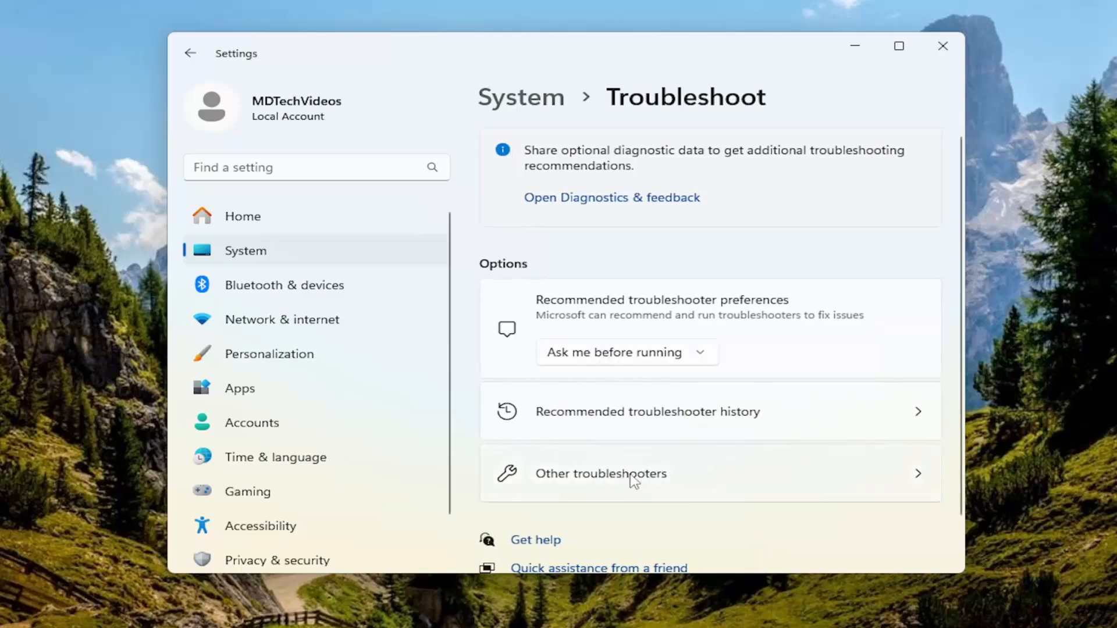
click(624, 474)
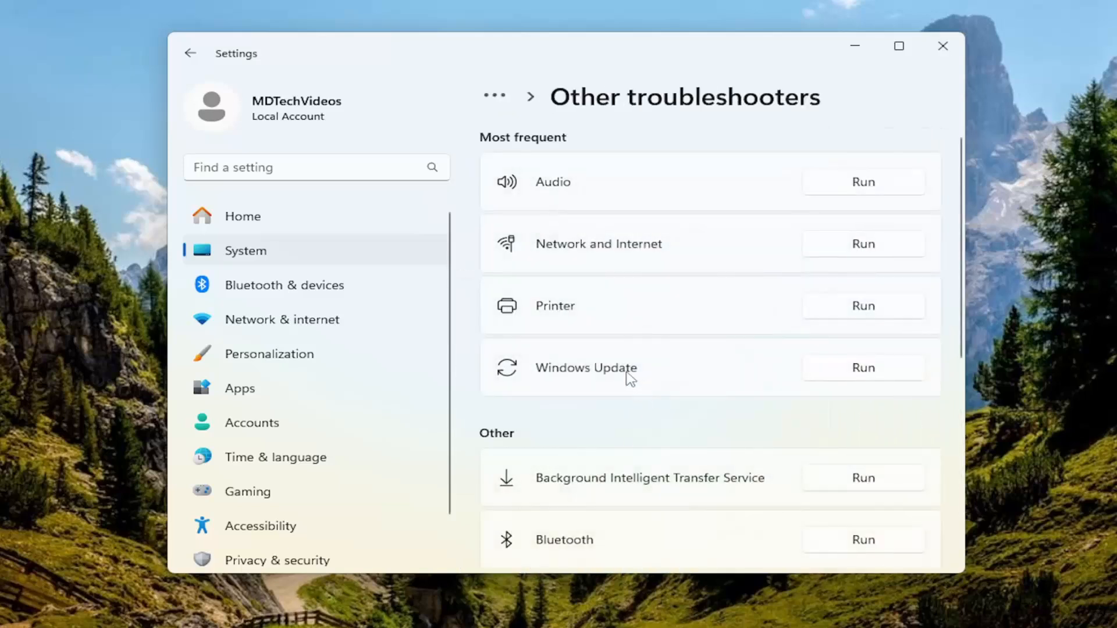
scroll(down, 3)
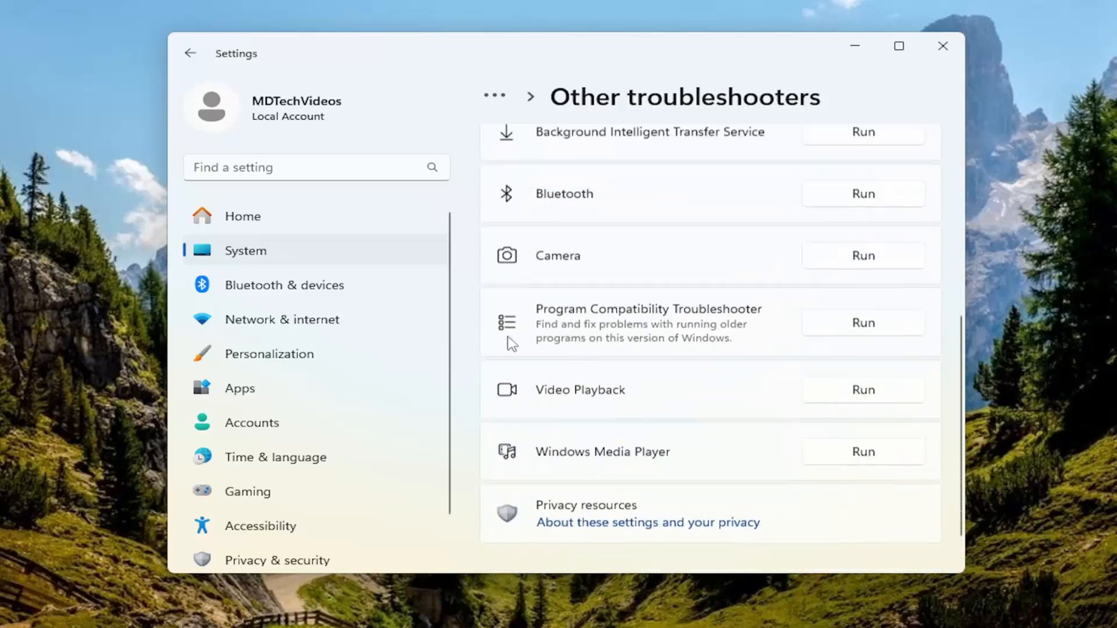
scroll(up, 3)
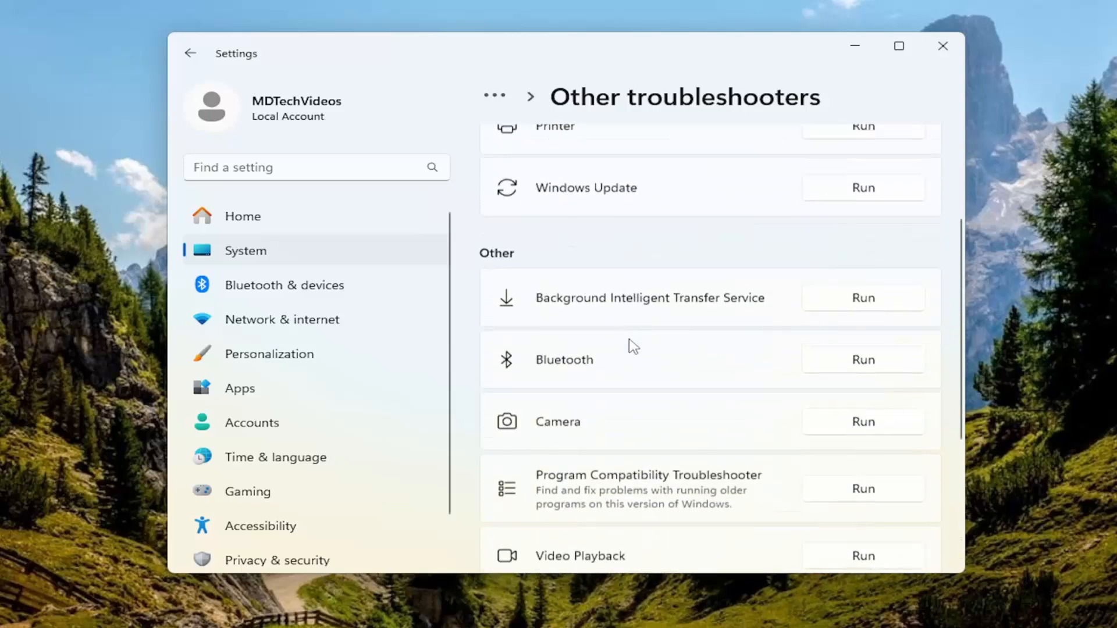
scroll(down, 3)
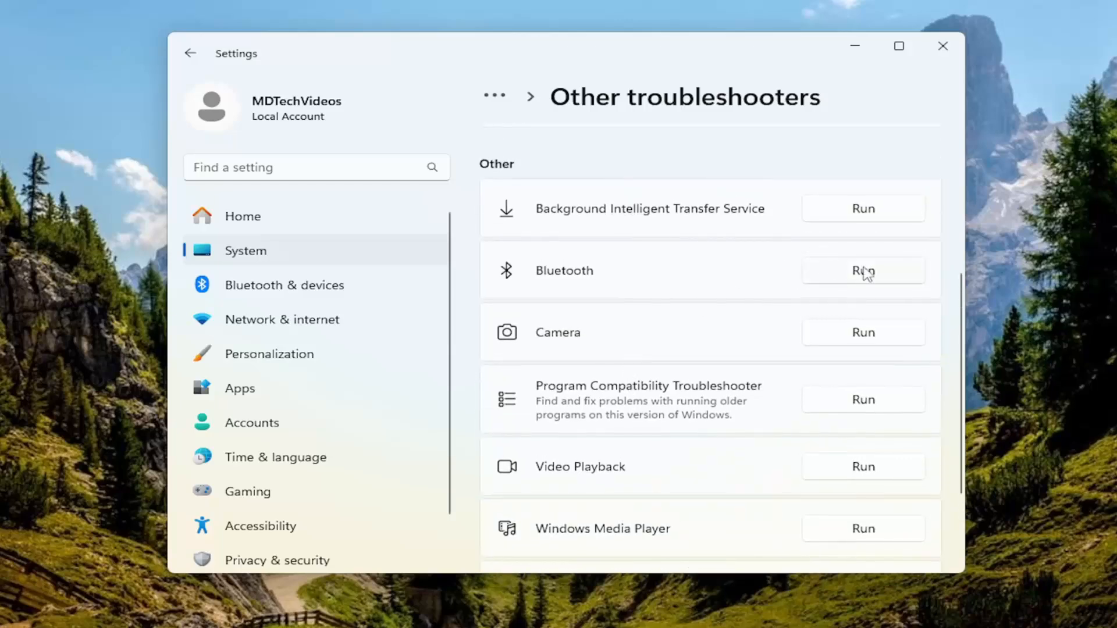
Run the Bluetooth troubleshooter and follow its results in Get Help.
click(863, 270)
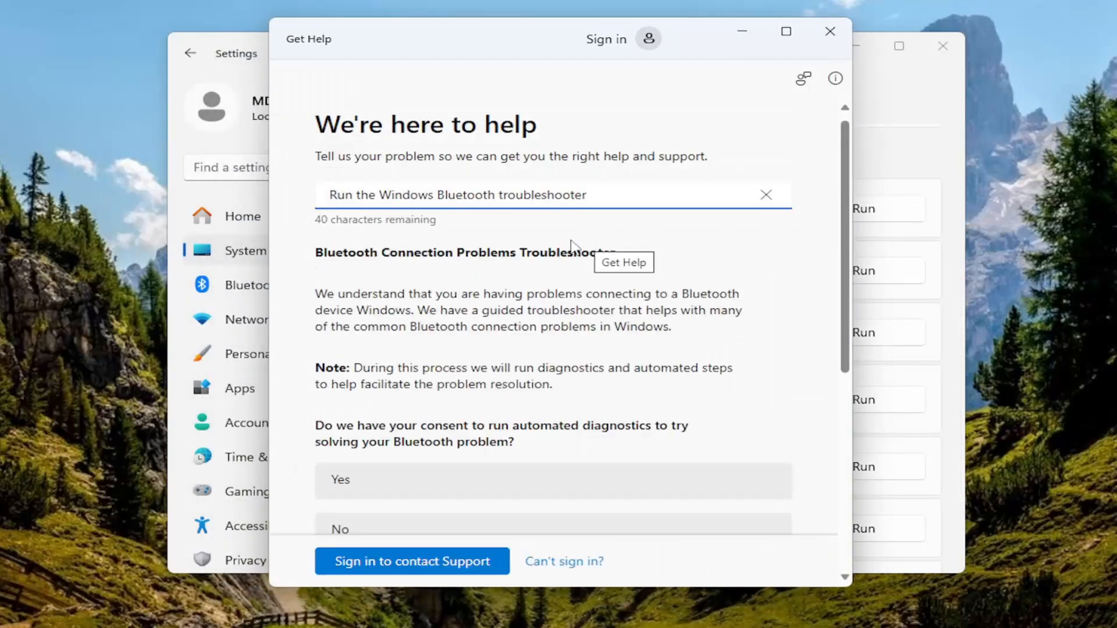
scroll(down, 3)
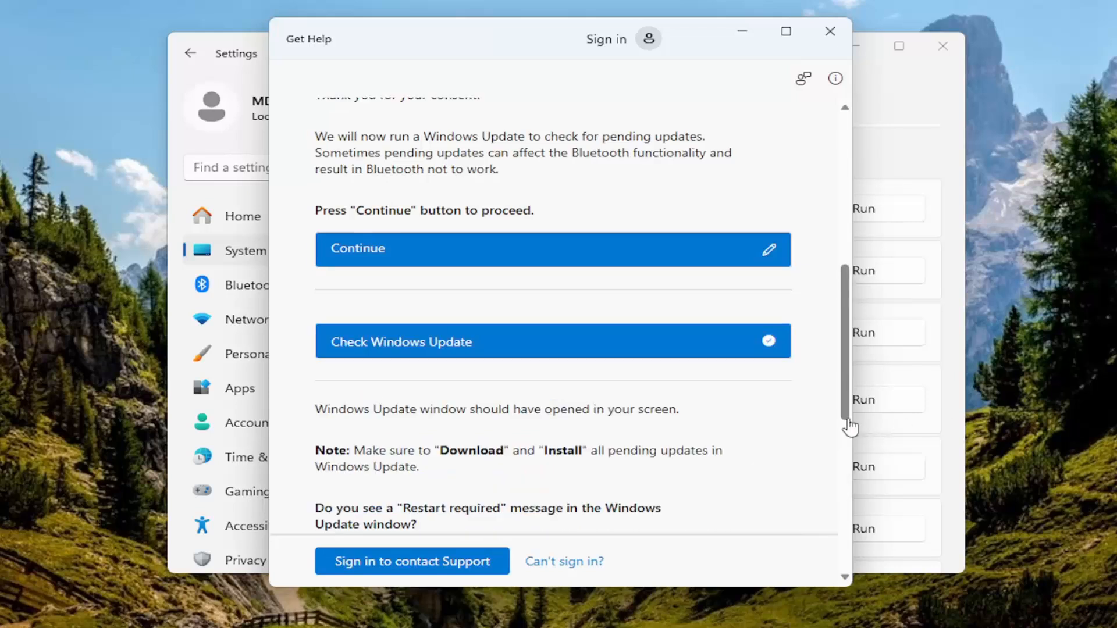
scroll(down, 3)
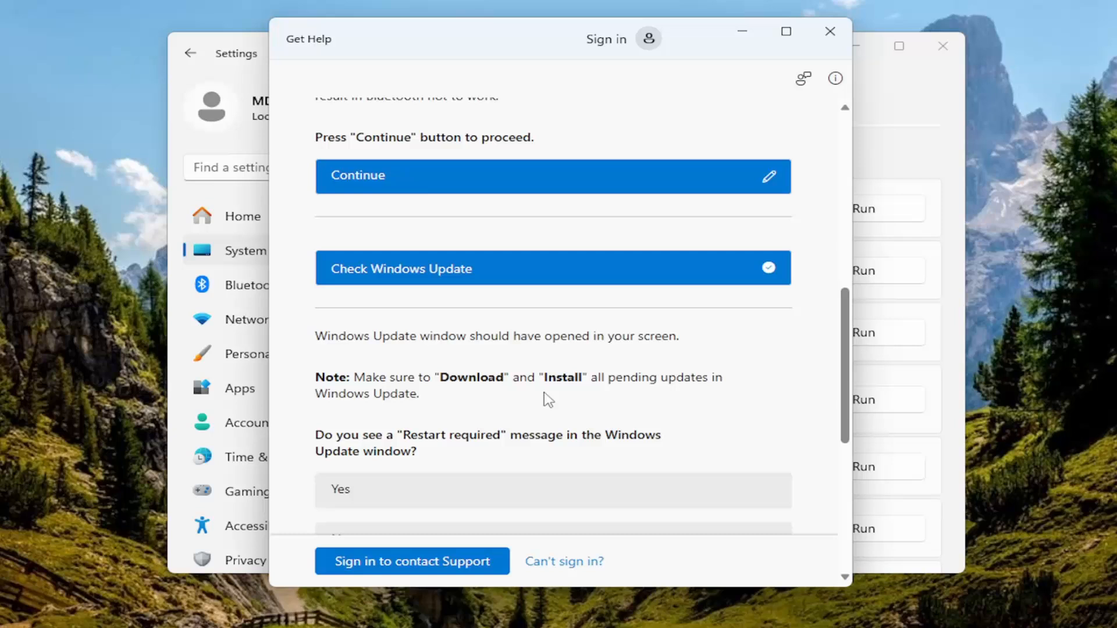
Scroll to the restart-your-PC steps, then close Get Help and Settings.
scroll(down, 3)
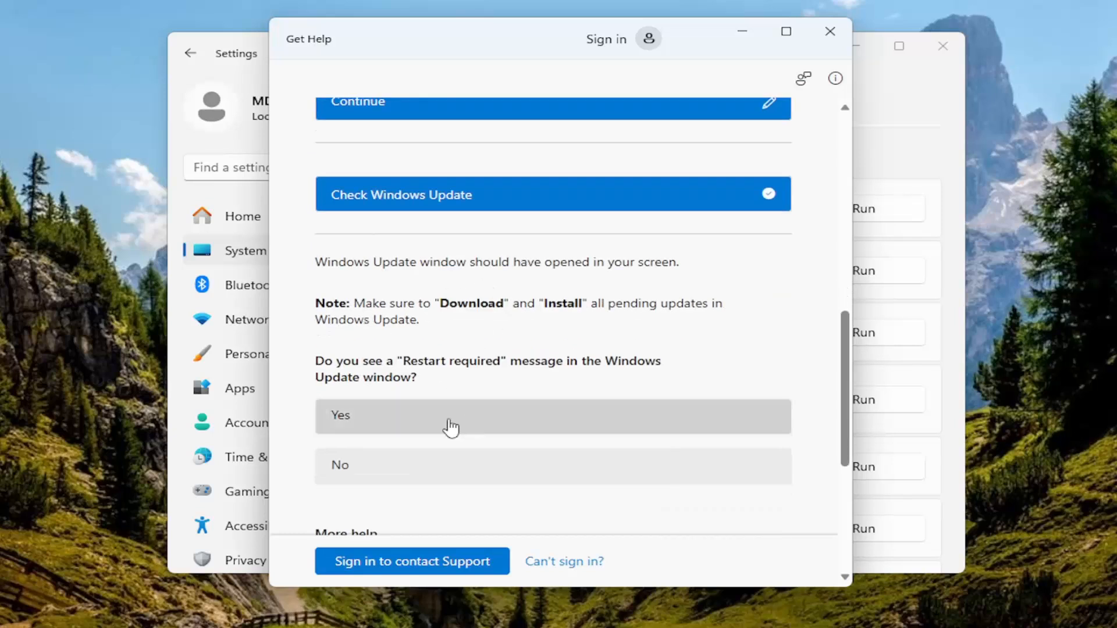
mouse_move(374, 424)
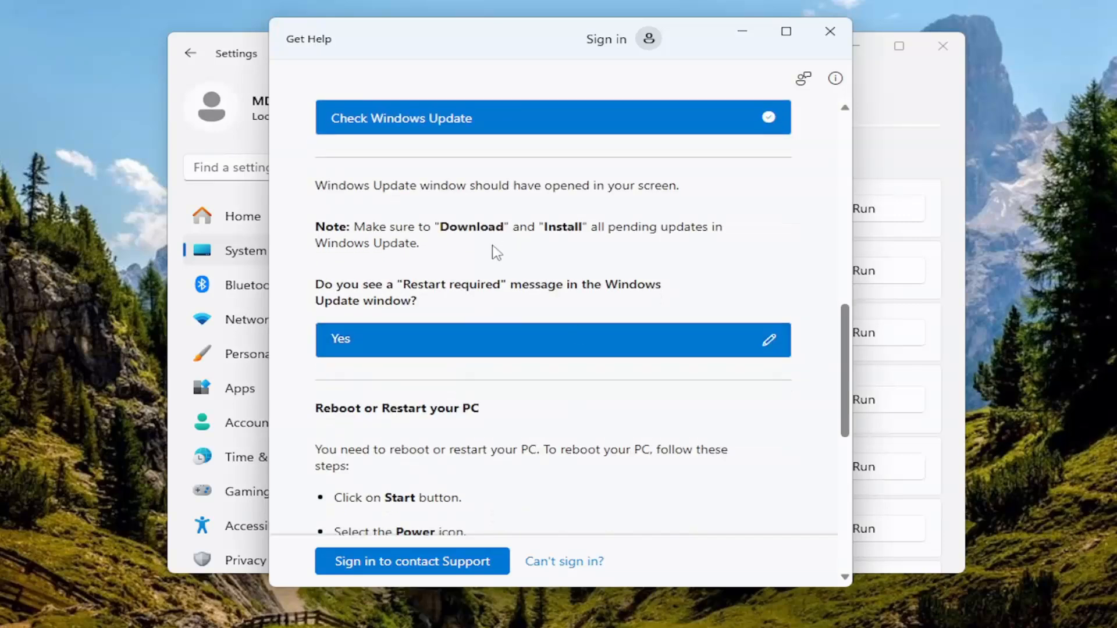
scroll(down, 3)
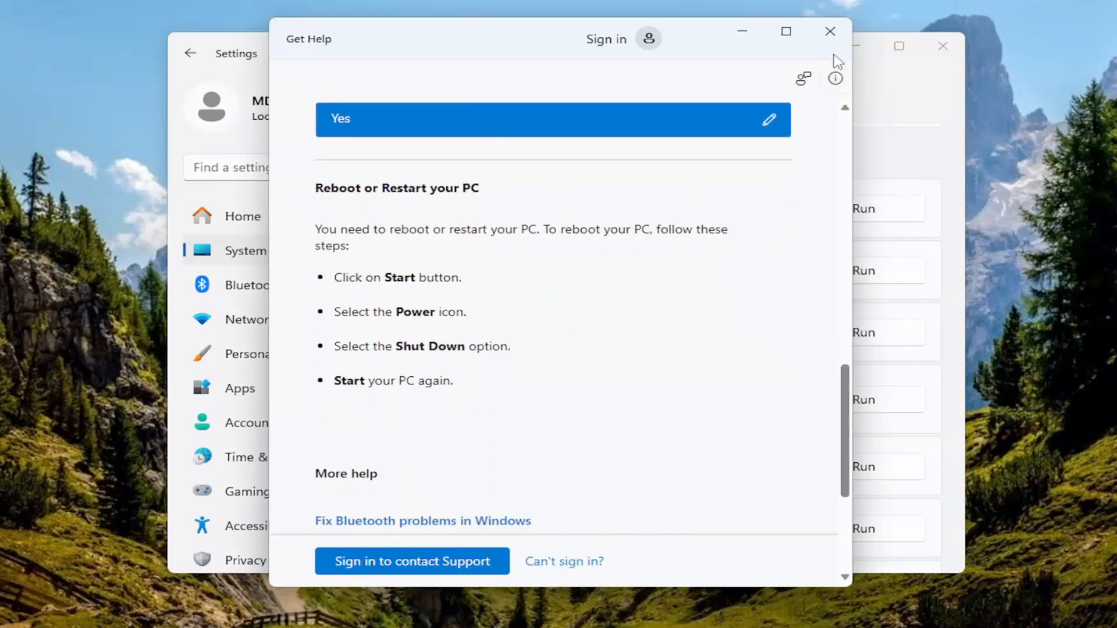
click(829, 31)
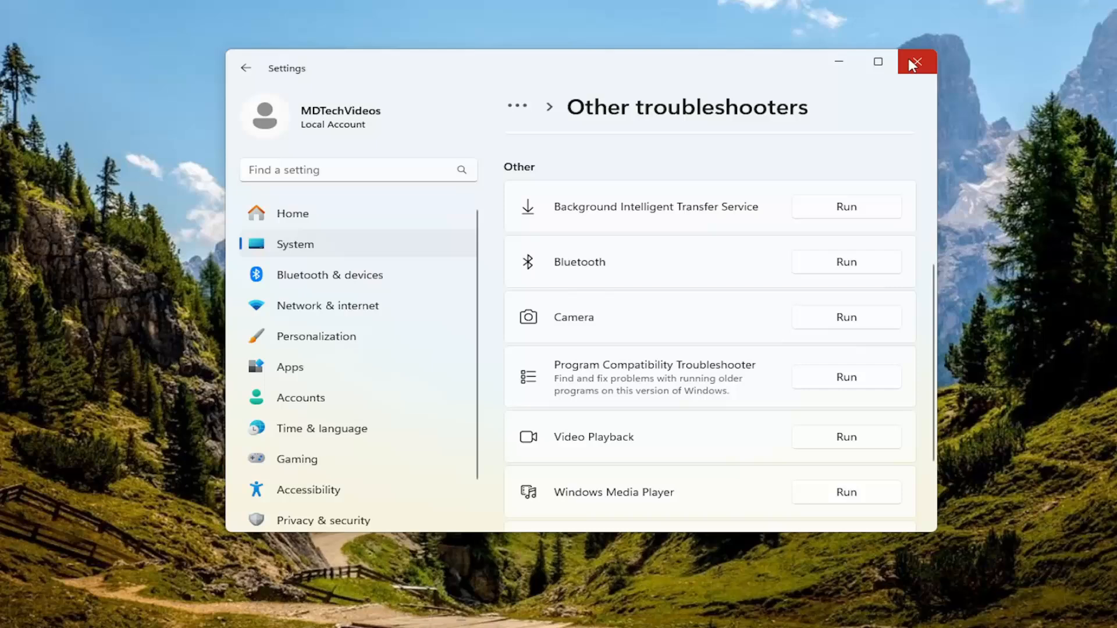
click(920, 61)
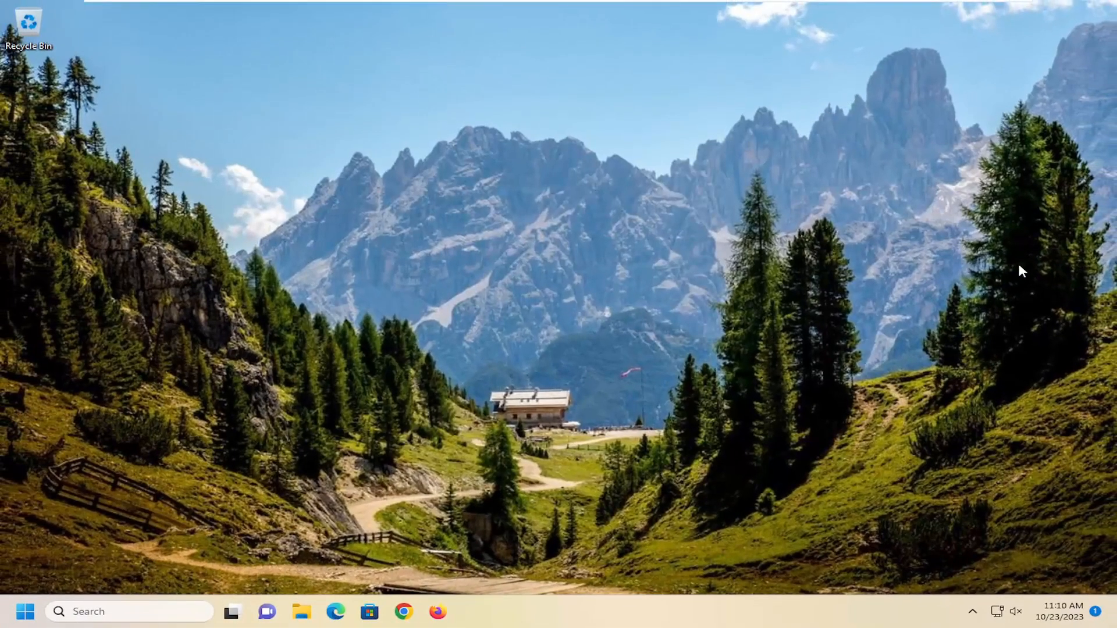